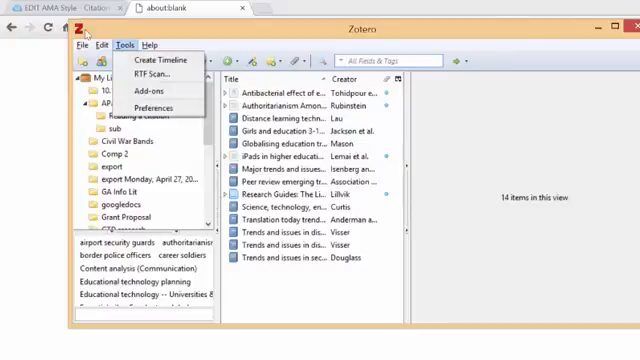
Step: Bring up Zotero's Preferences from the Tools menu
{"action": "left_click", "coordinate": [146, 108]}
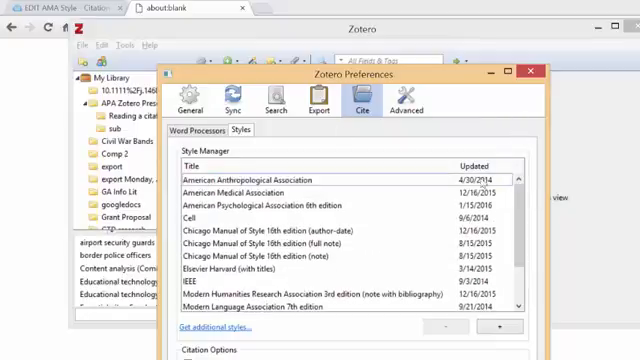
Step: From the Cite pane's Styles list, follow 'Get additional styles...' to the Zotero Style Repository
{"action": "left_click", "coordinate": [300, 188]}
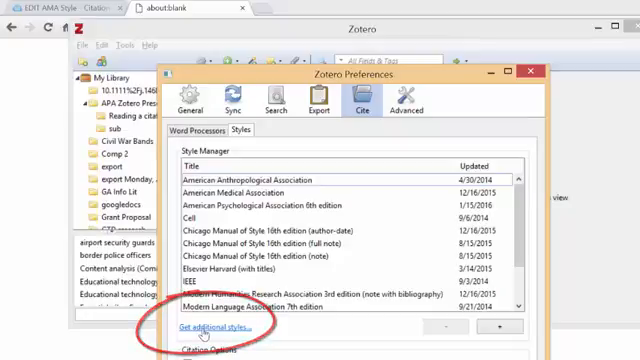
{"action": "left_click", "coordinate": [222, 328]}
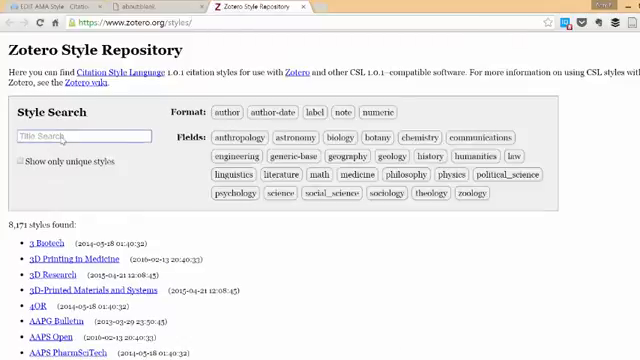
Step: Search the Style Repository for 'AMA' and locate American Medical Association (no URL)
{"action": "type", "text": "AMA"}
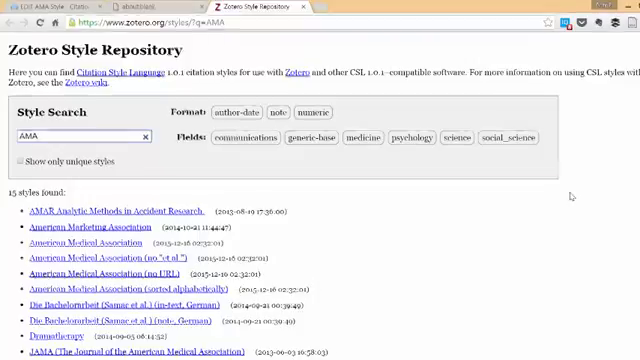
{"action": "scroll", "scroll_direction": "down", "scroll_amount": 3}
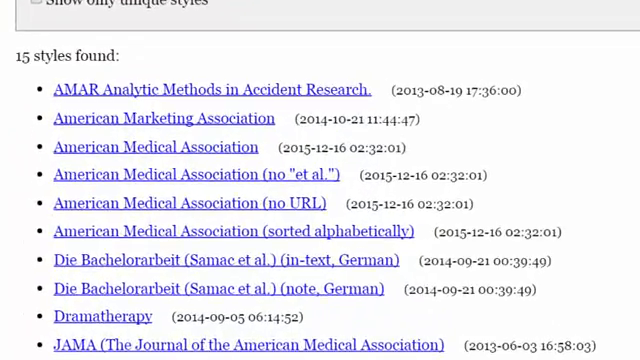
{"action": "mouse_move", "coordinate": [398, 230]}
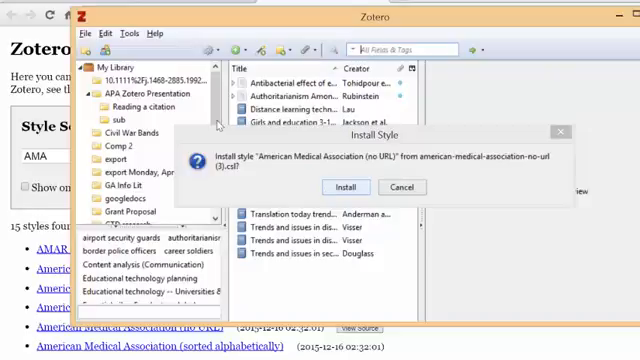
Step: Confirm installing the American Medical Association (no URL) style in the Install Style dialog
{"action": "left_click", "coordinate": [344, 188]}
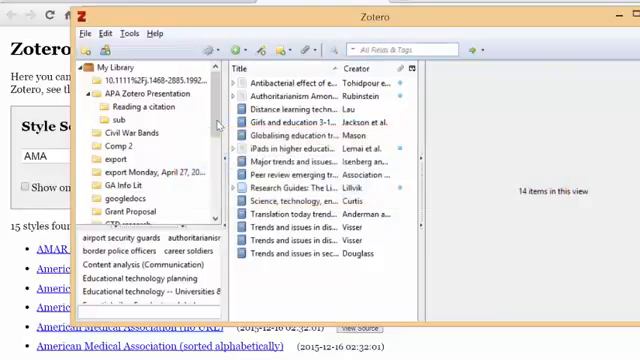